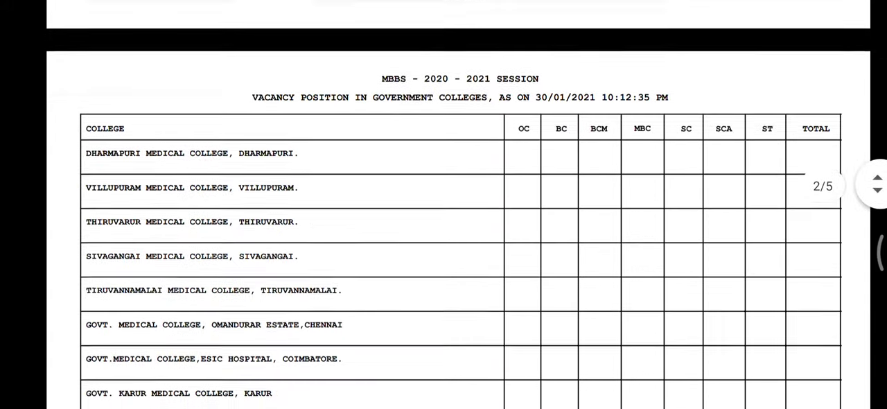
scroll("down", 3)
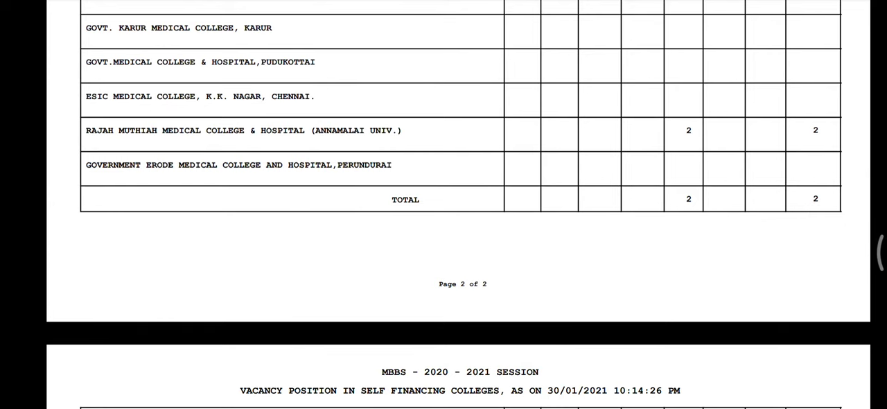
scroll("down", 3)
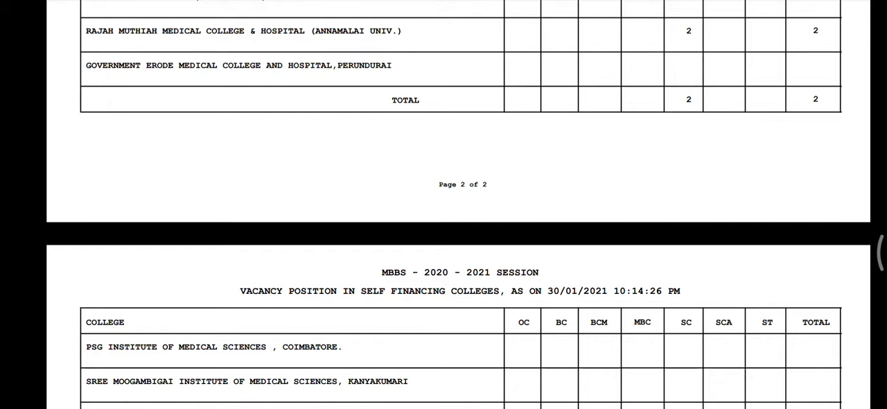
scroll("down", 3)
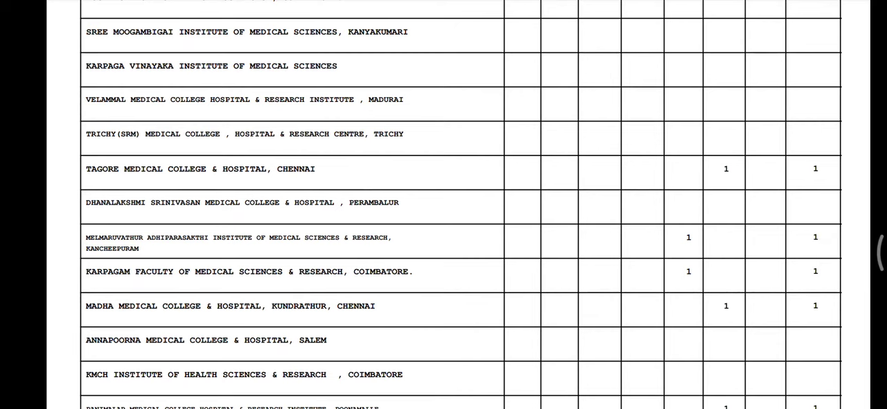
scroll("down", 3)
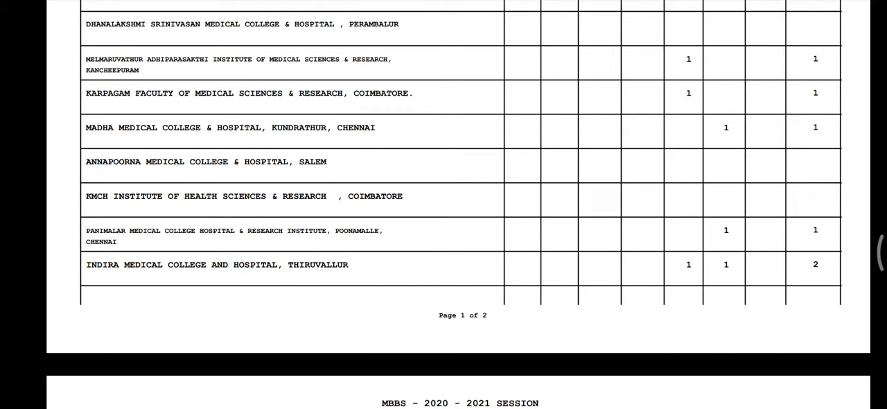
scroll("down", 3)
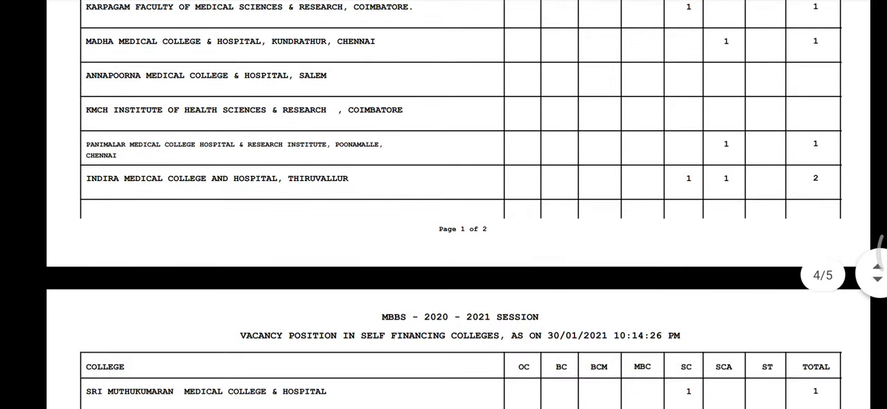
scroll("down", 3)
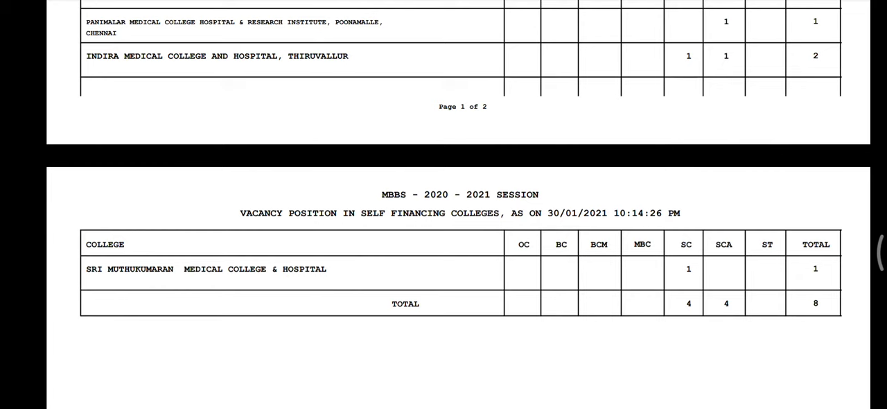
scroll("down", 3)
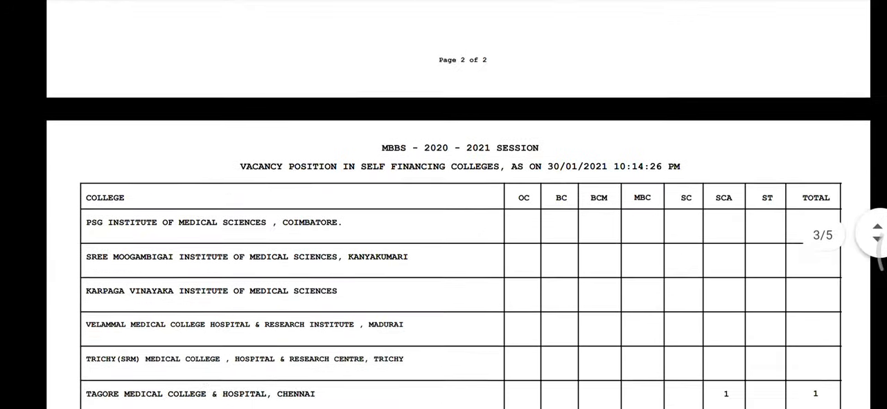
scroll("down", 3)
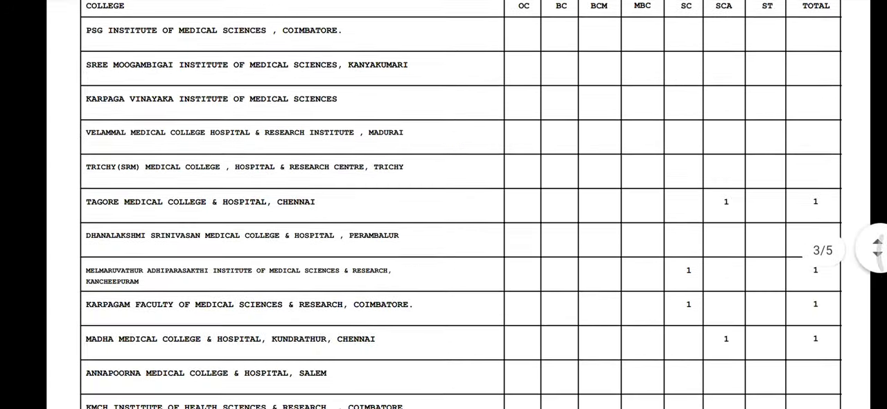
scroll("down", 3)
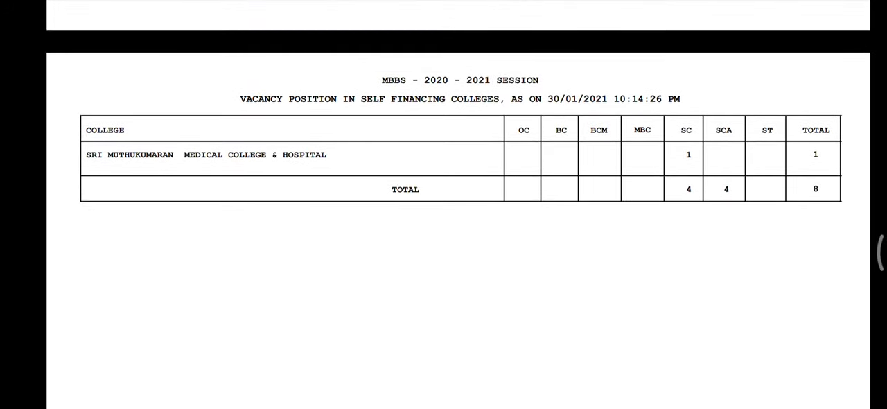
scroll("down", 3)
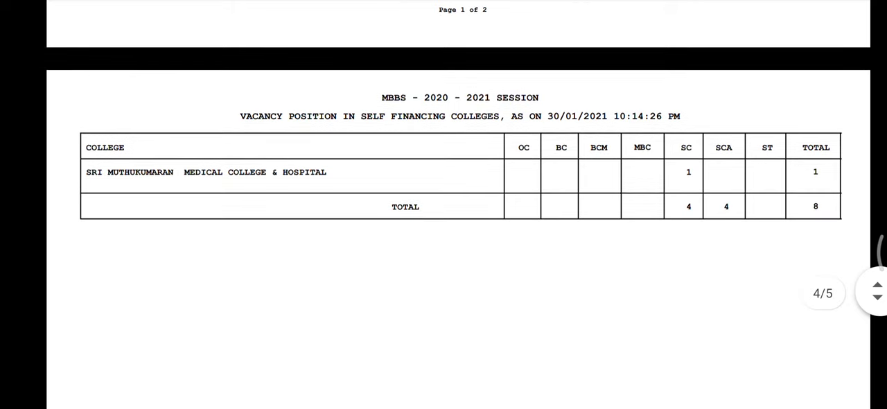